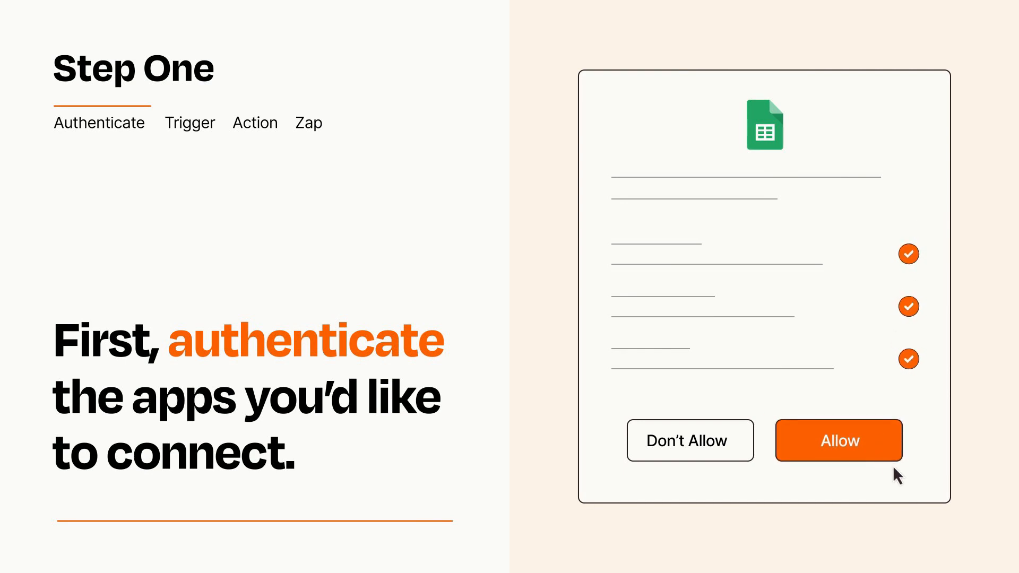
# - Allow the Google Sheets permission request to authenticate the spreadsheet connection
pyautogui.click(839, 441)
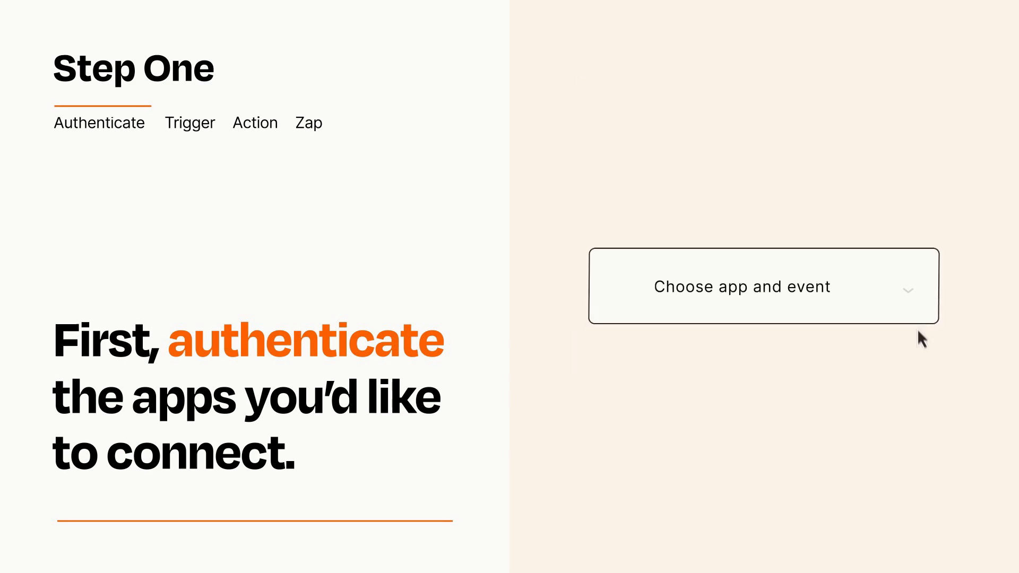
# - Choose New Time Entry from the app-and-event list as the Zap's trigger
pyautogui.click(763, 286)
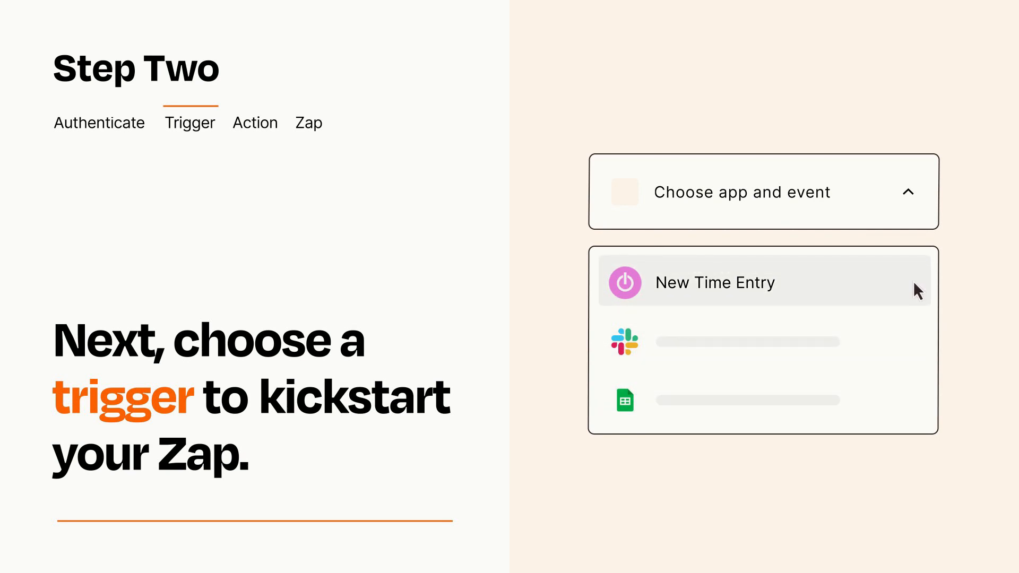
pyautogui.moveTo(915, 299)
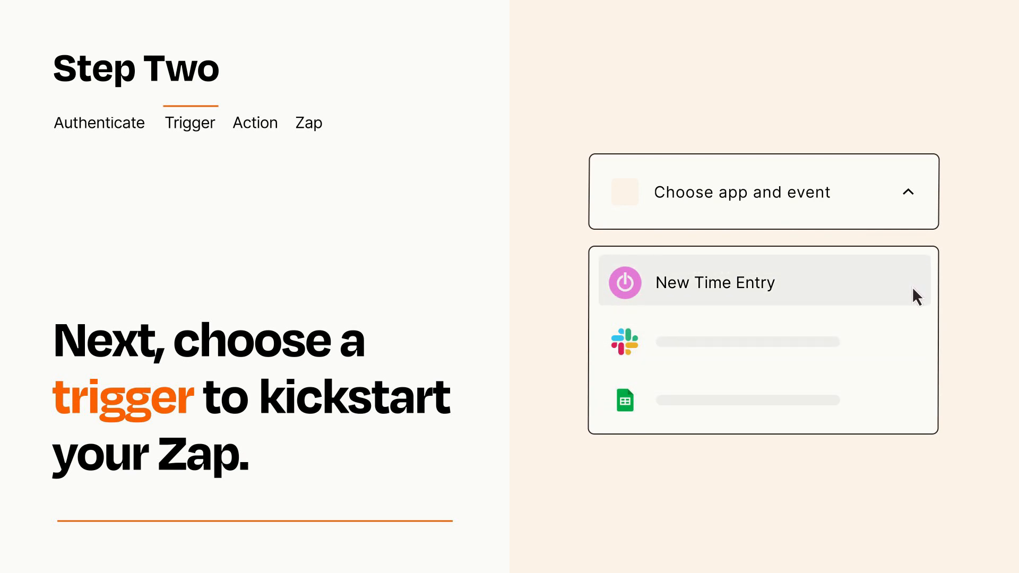
pyautogui.click(716, 283)
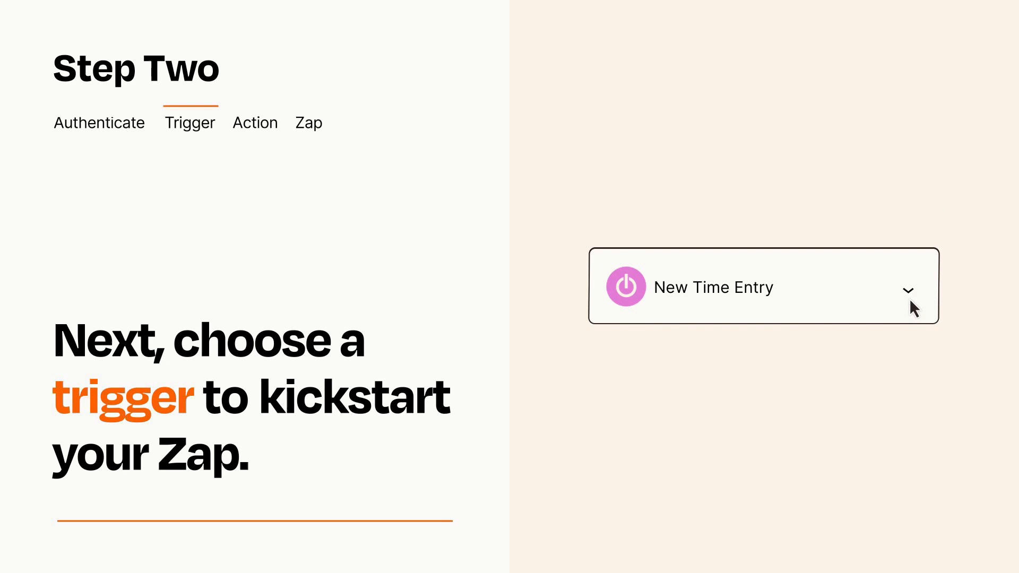
pyautogui.moveTo(927, 300)
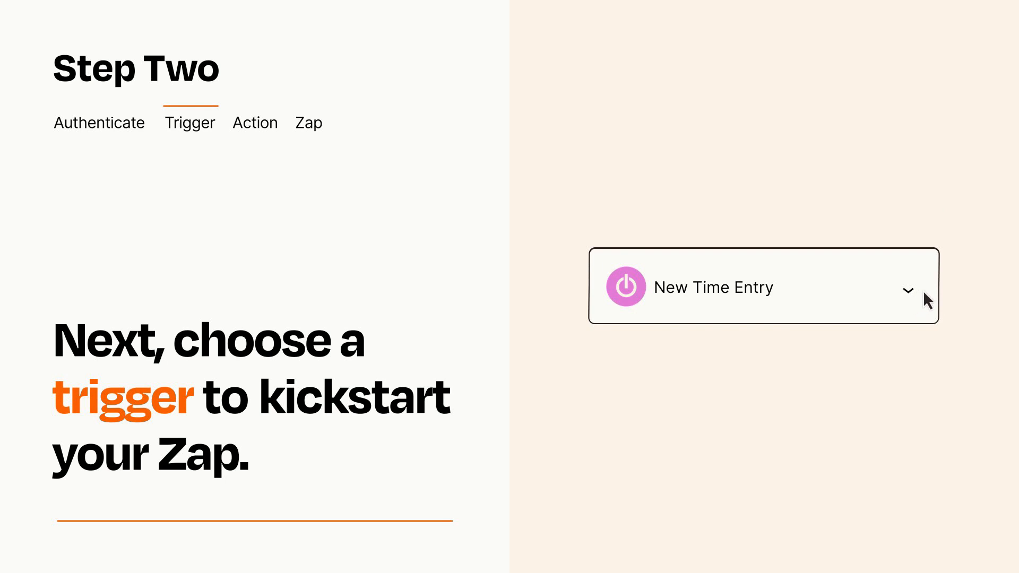
pyautogui.moveTo(926, 292)
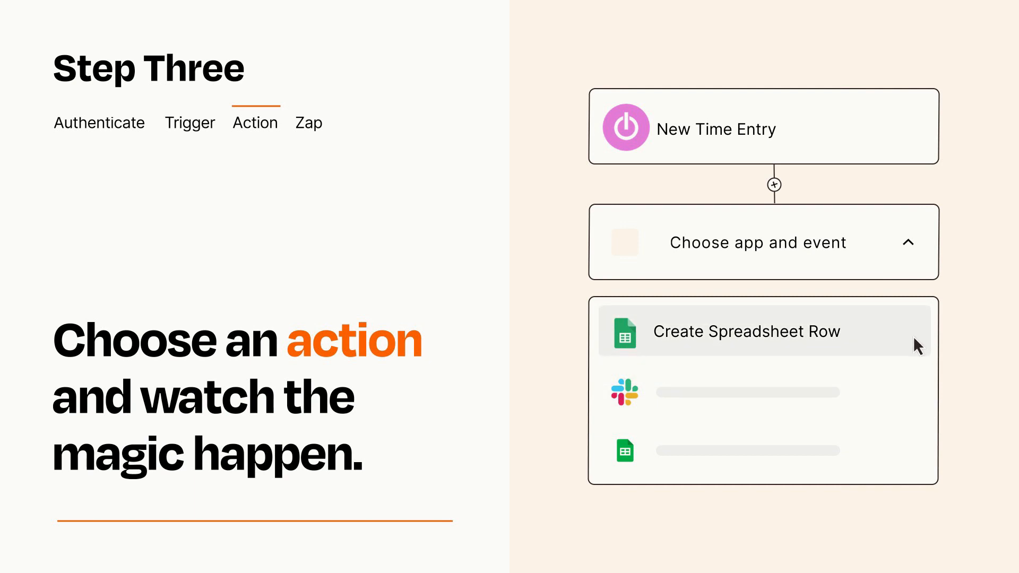
# - Choose Create Spreadsheet Row as the action, showing its Item and Details fields
pyautogui.click(747, 331)
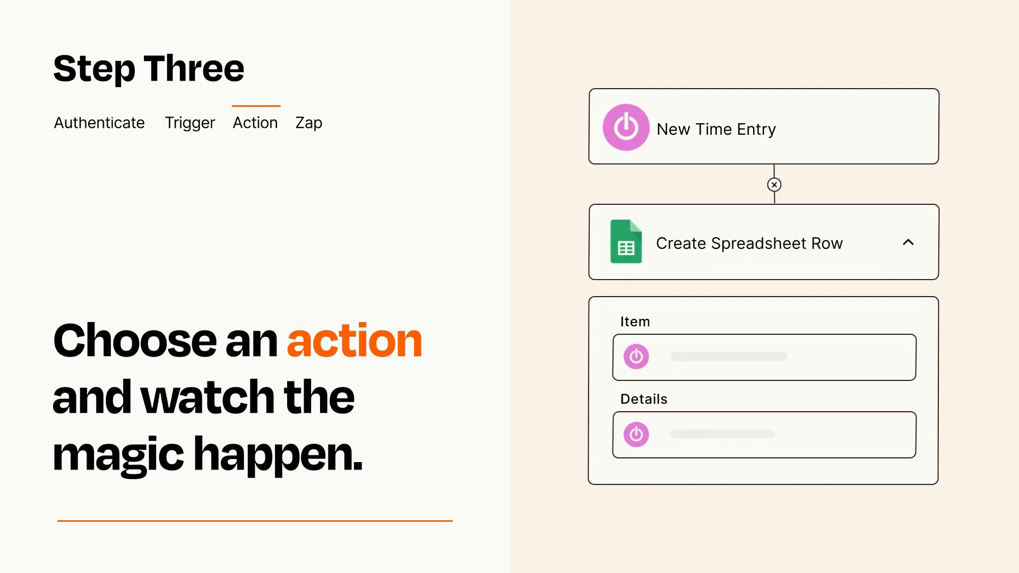